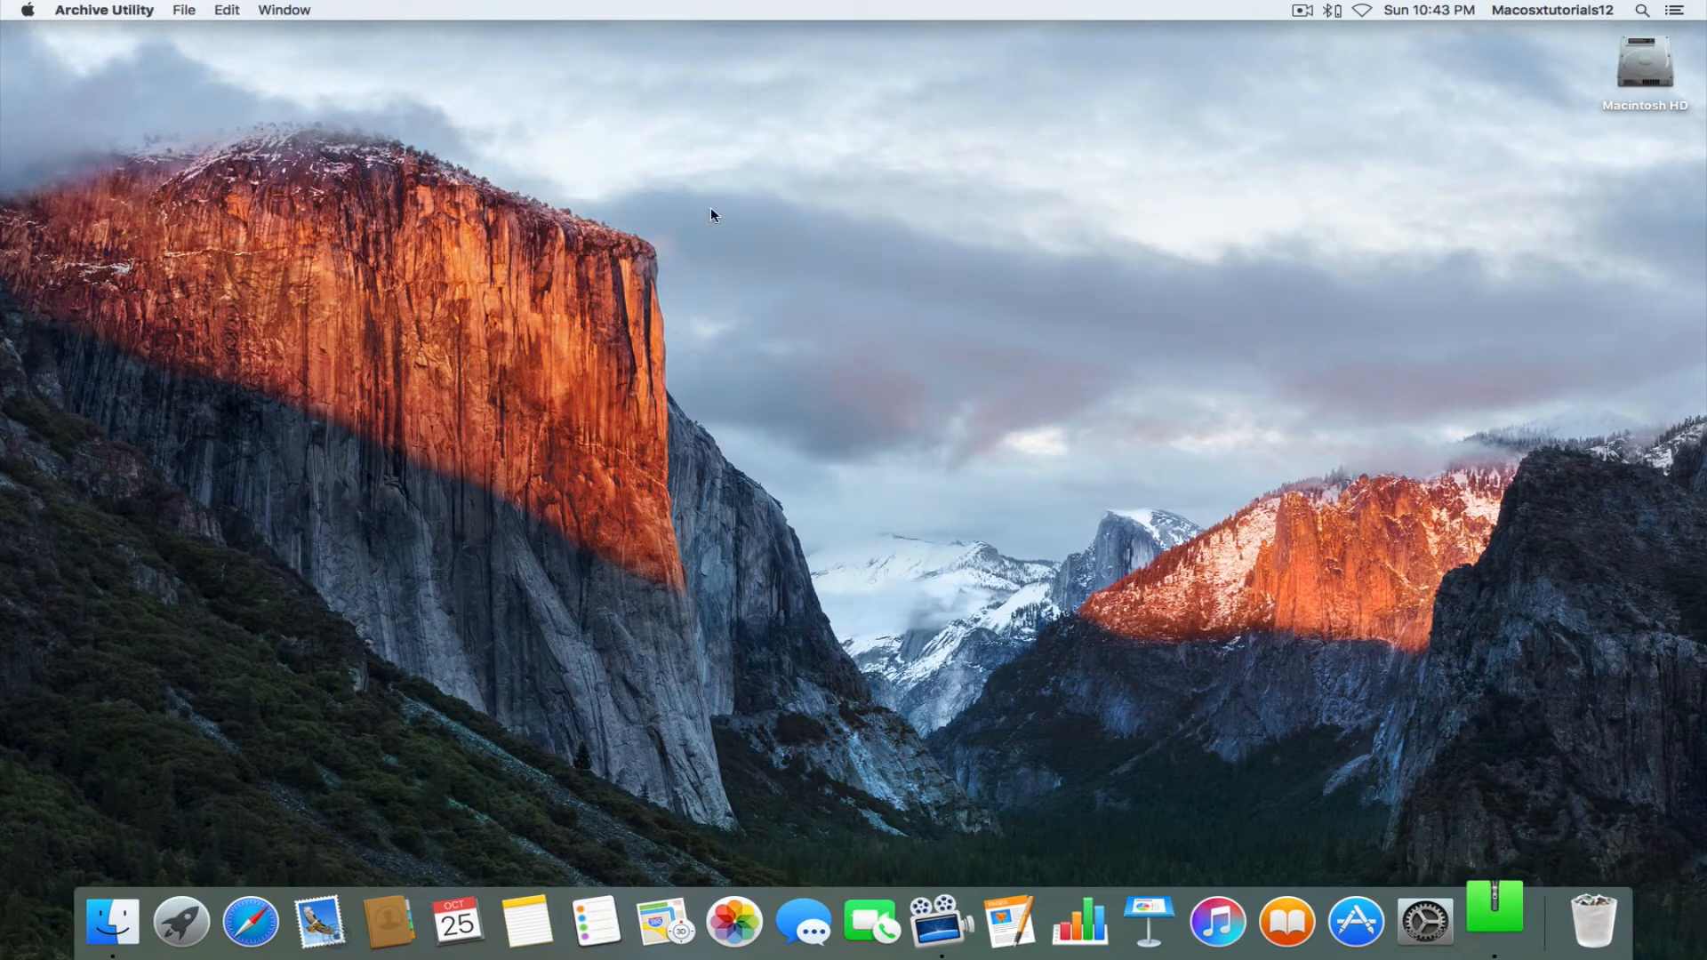
Show the Archive Utility application menu with its Preferences command
{"action": "left_click", "coordinate": [104, 9]}
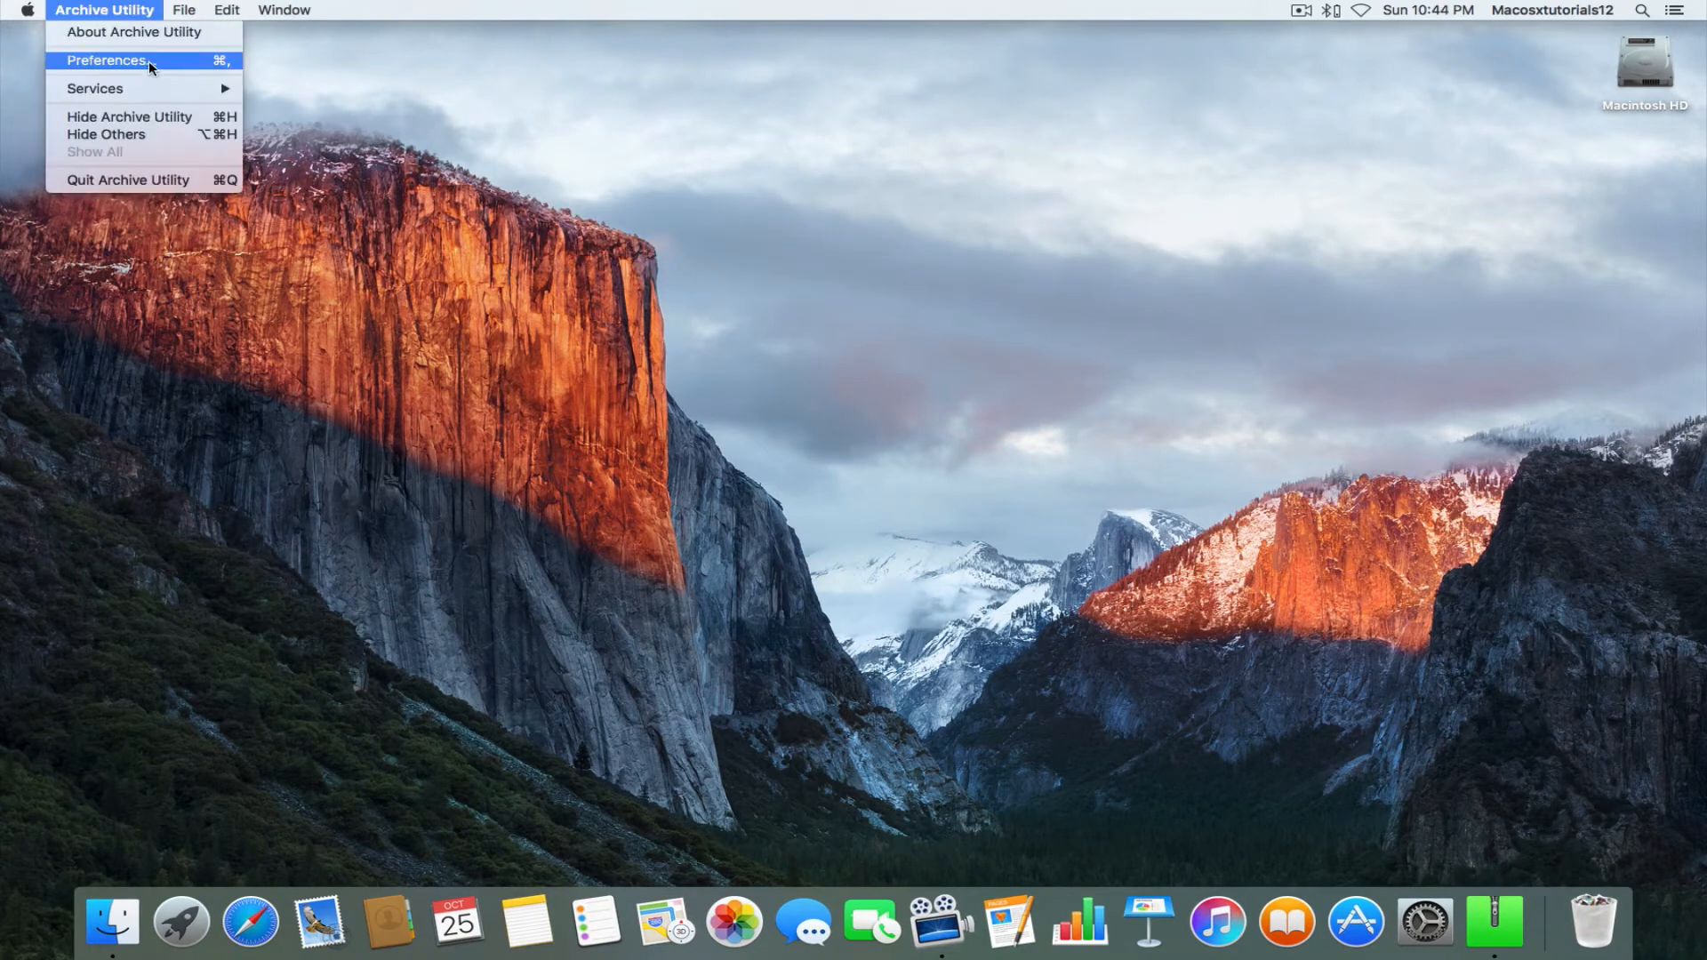
Bring up Archive Utility Preferences showing the 'After expanding' options
{"action": "left_click", "coordinate": [103, 60]}
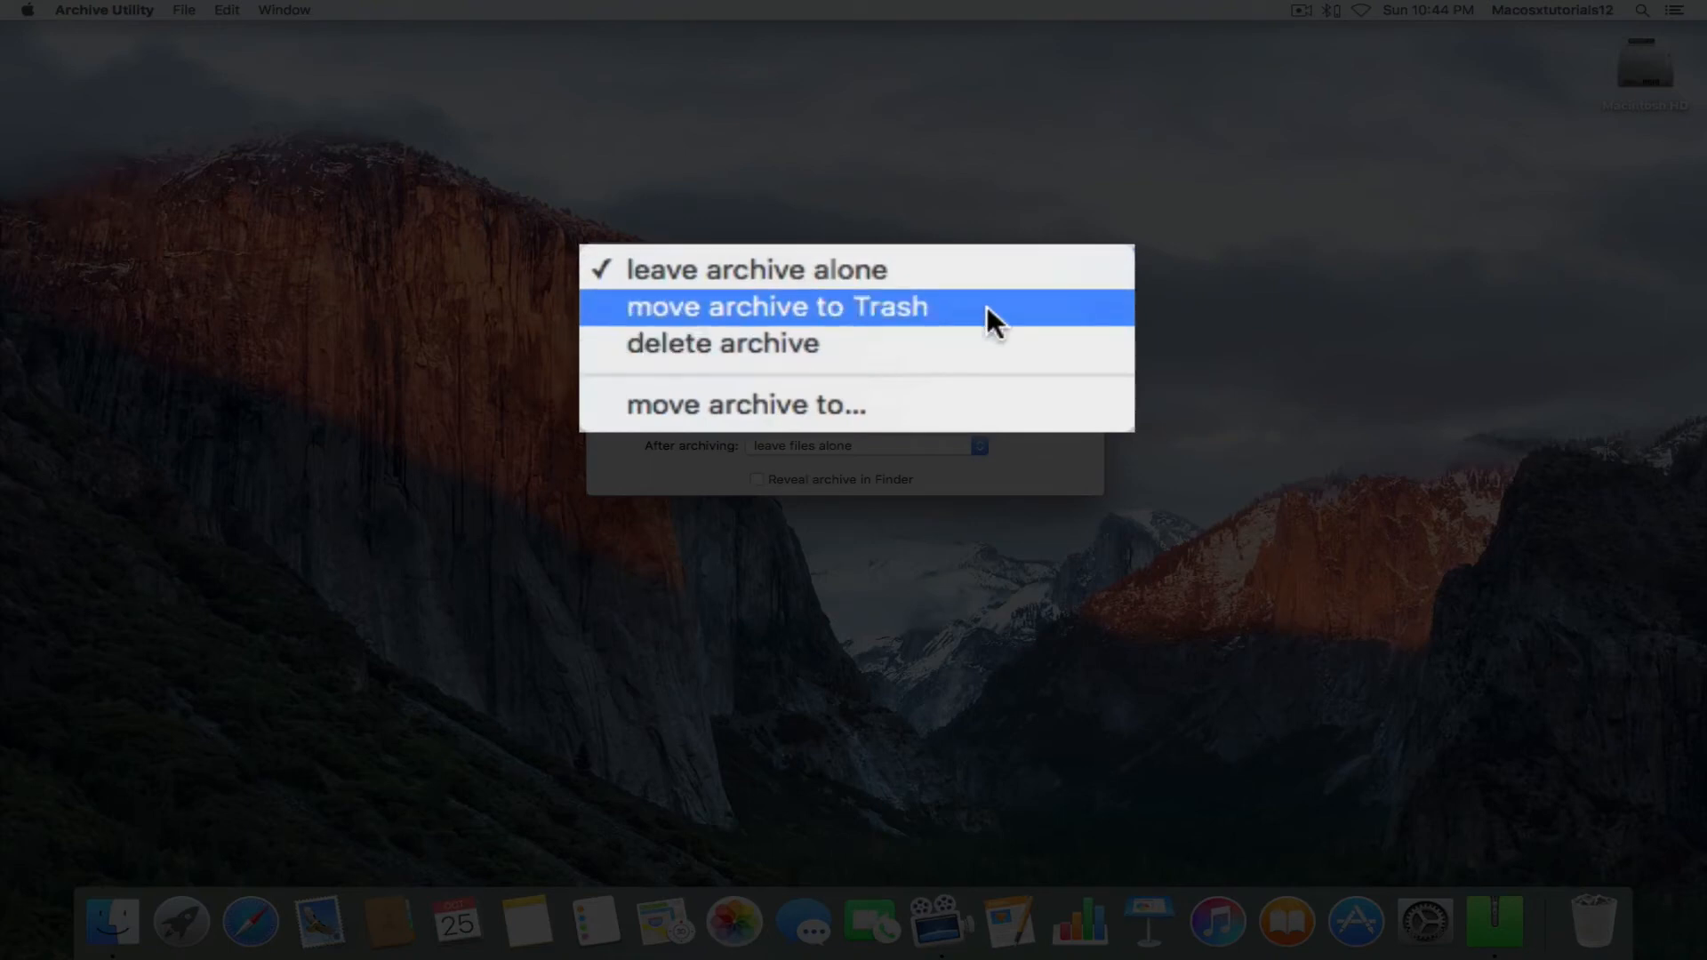
{"action": "mouse_move", "coordinate": [985, 345]}
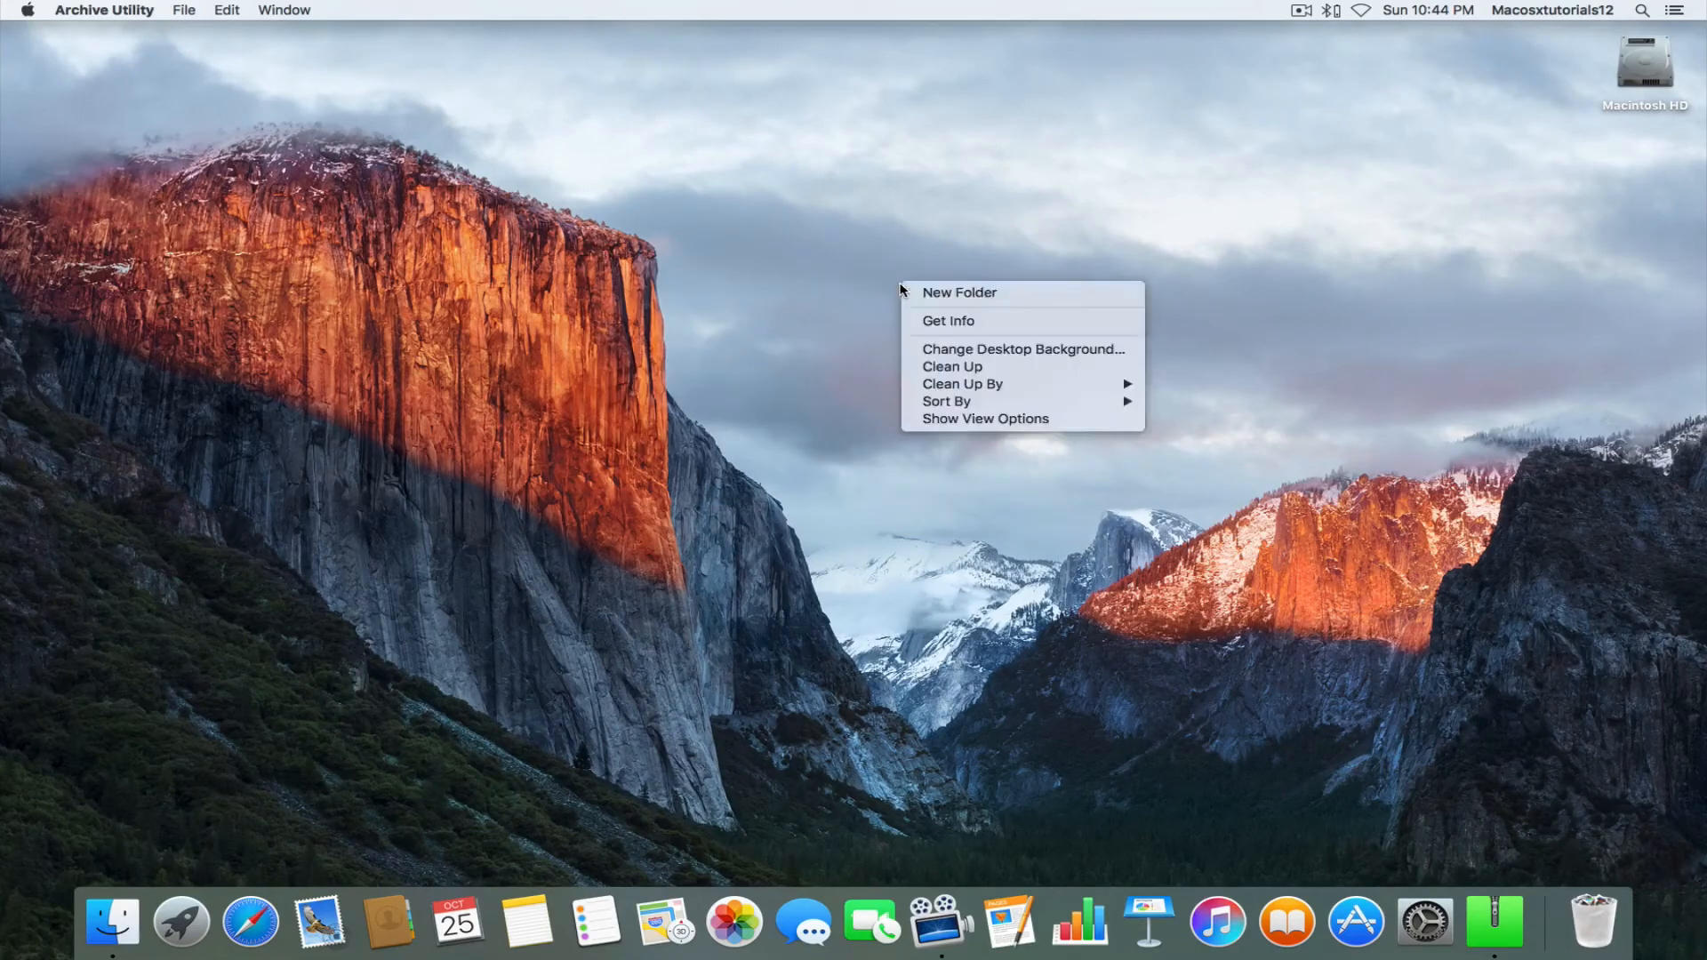
Create an untitled folder on the desktop and compress it into untitled folder.zip
{"action": "left_click", "coordinate": [958, 292]}
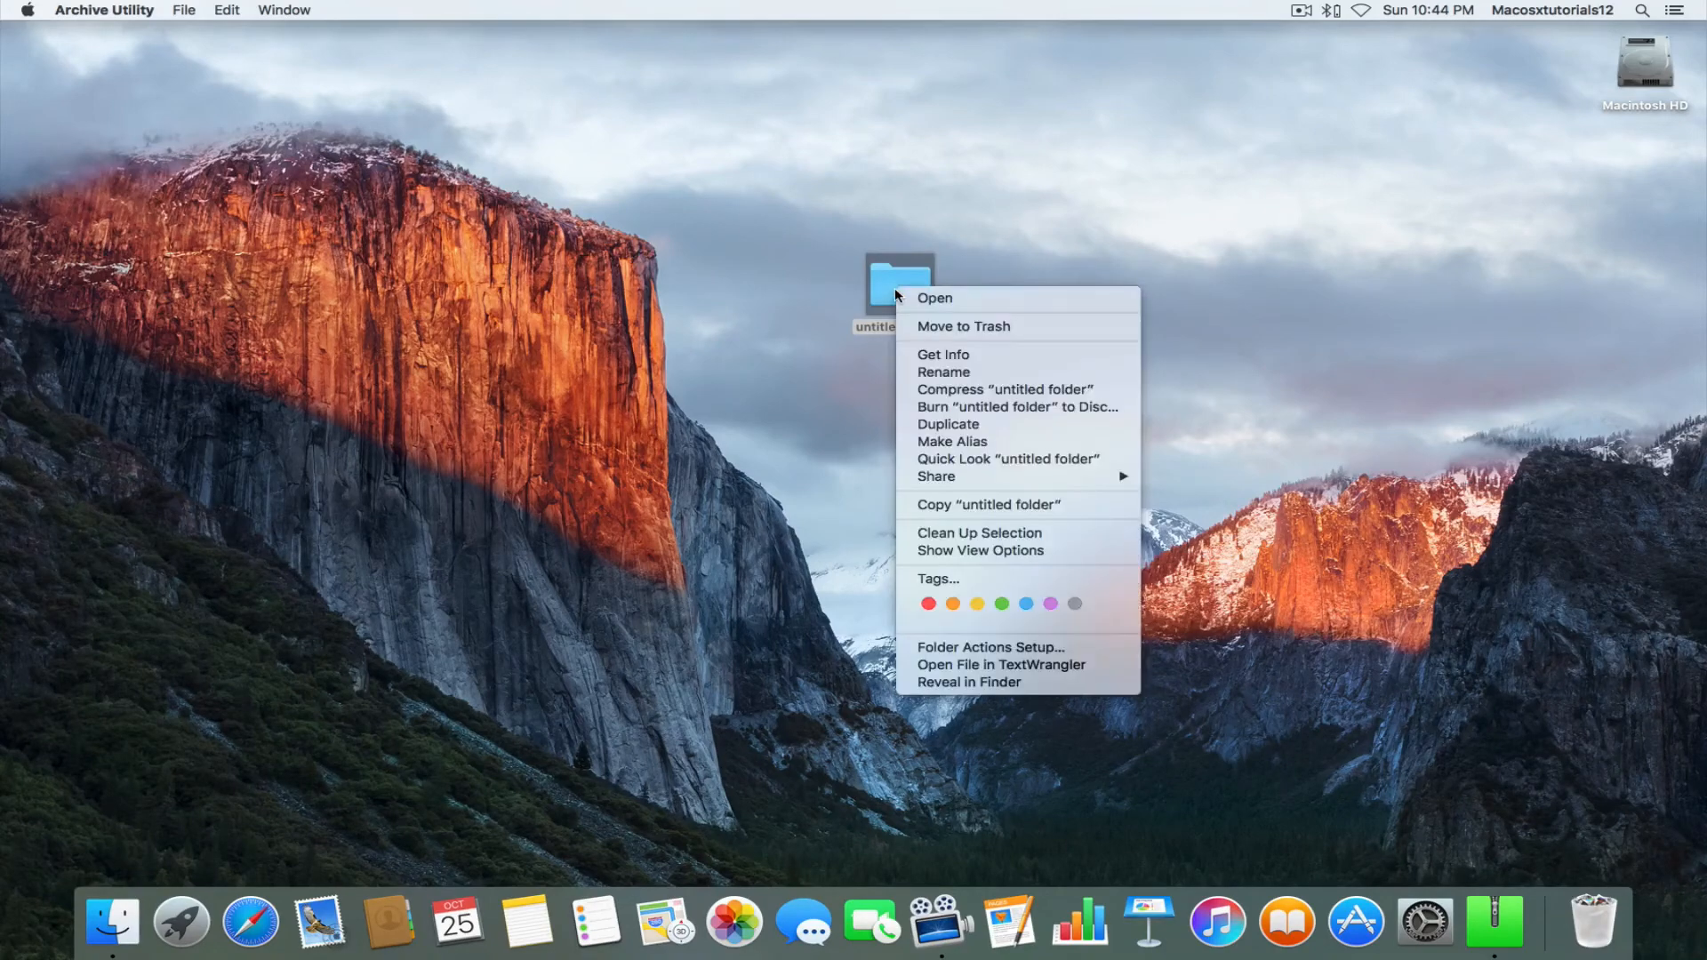
{"action": "left_click", "coordinate": [1004, 390]}
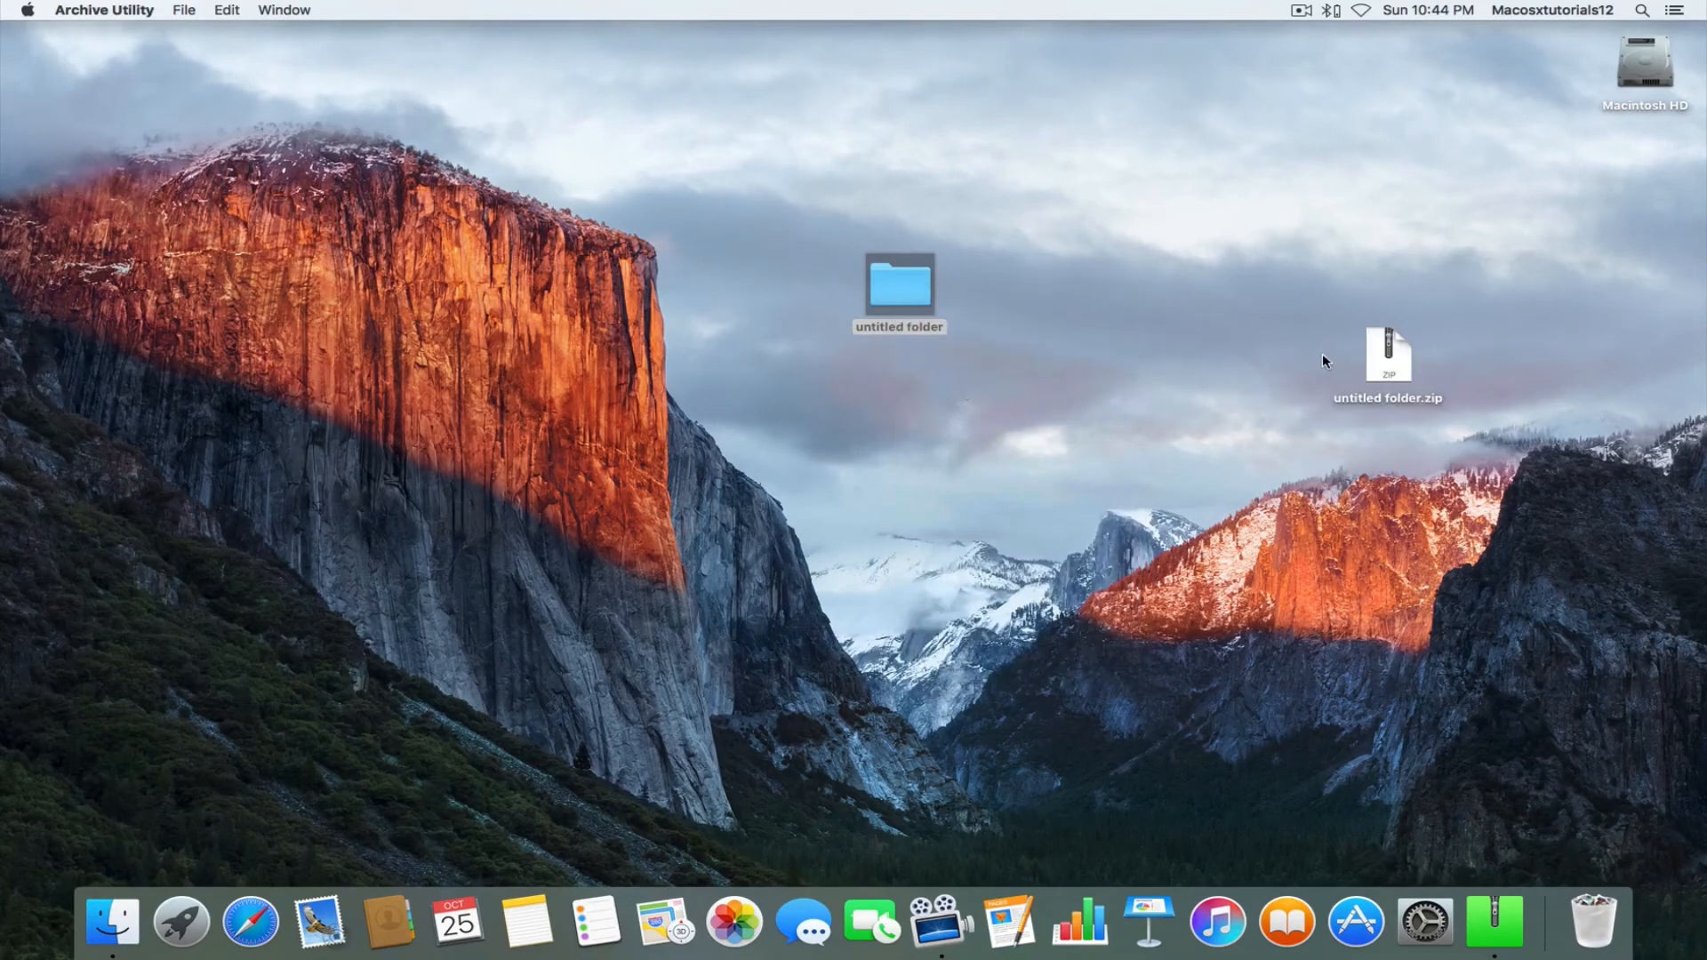